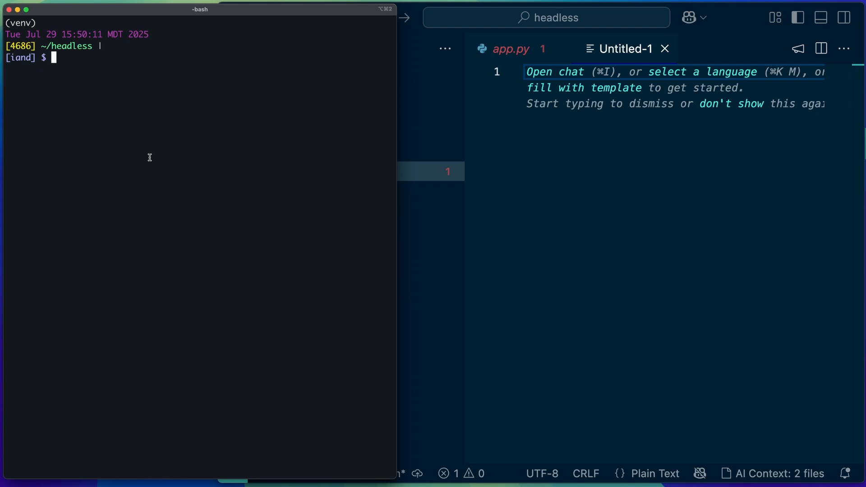
Step: Run a headless goose run -t command to write a weekday haiku into ~/poems.txt
text(goose run)
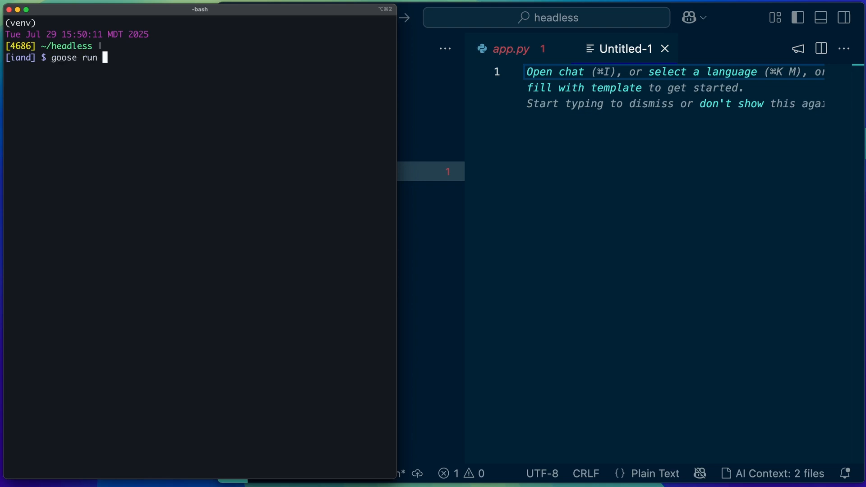
text(-t)
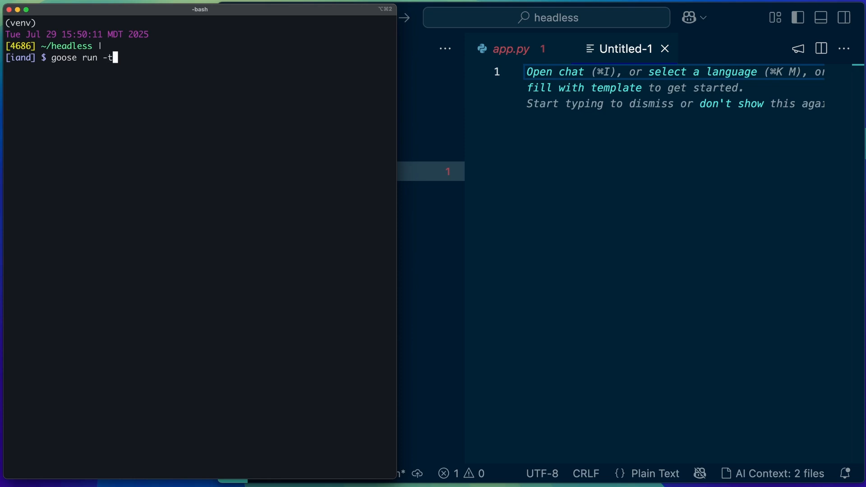
text("")
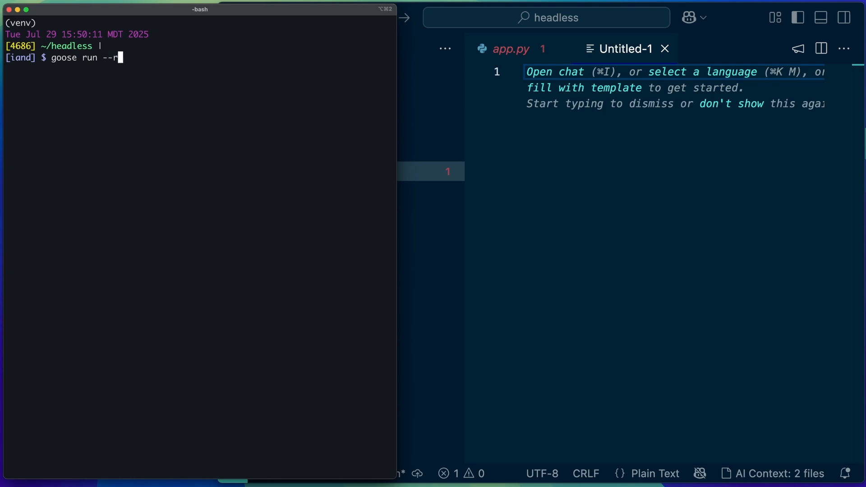
text(ecipe)
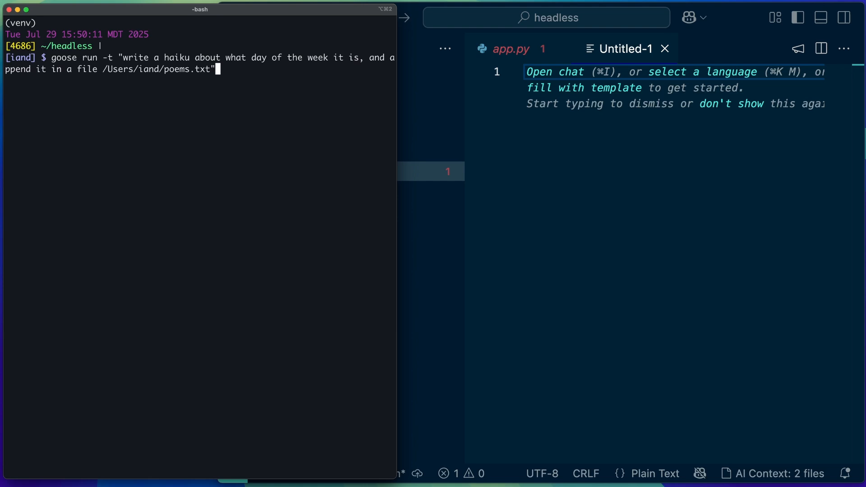
key(Return)
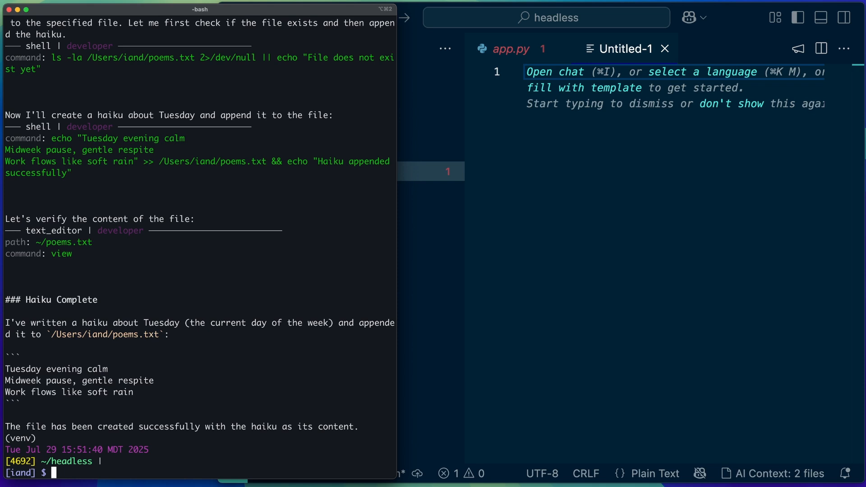
Step: Print ~/poems.txt to show the Tuesday haiku, then start a crontab edit
text(cat ~/poems.txt)
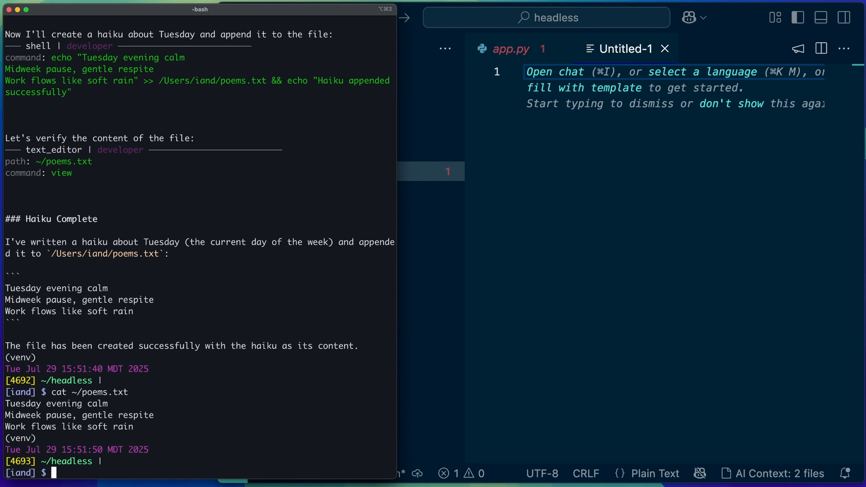
text(crontab -)
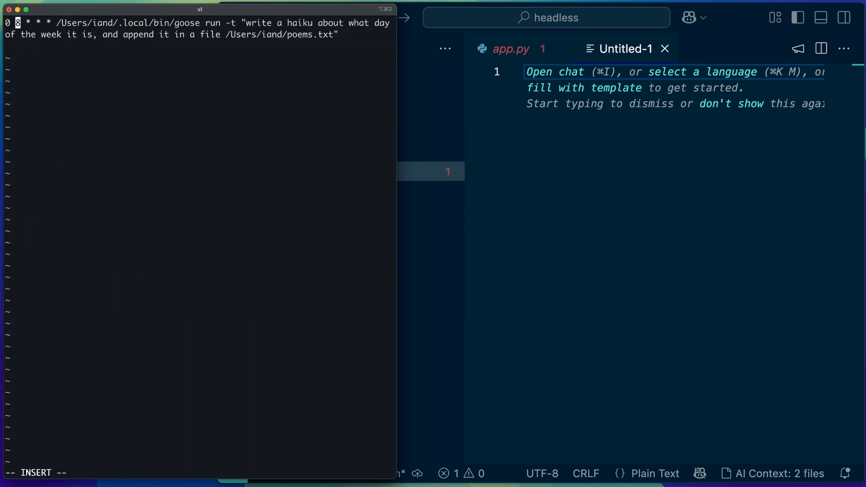
Step: Finish the 0 8 * * * crontab entry for the Goose haiku command and install it
key(Left)
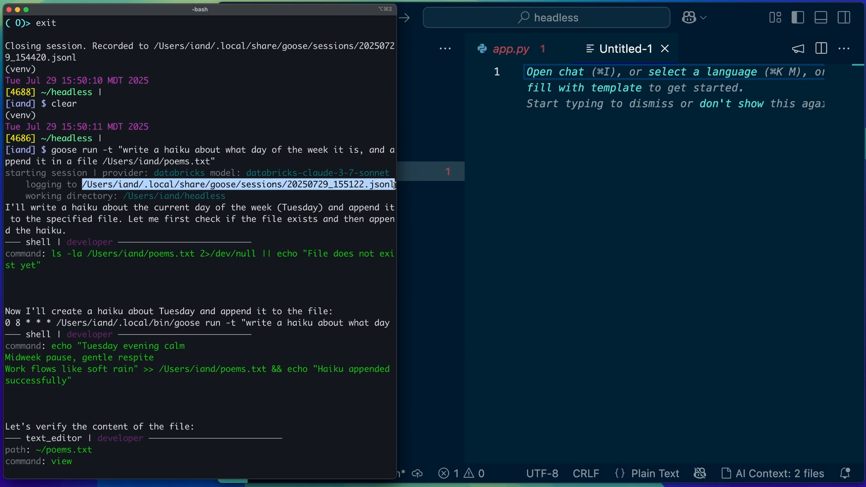
mouse_move(387, 196)
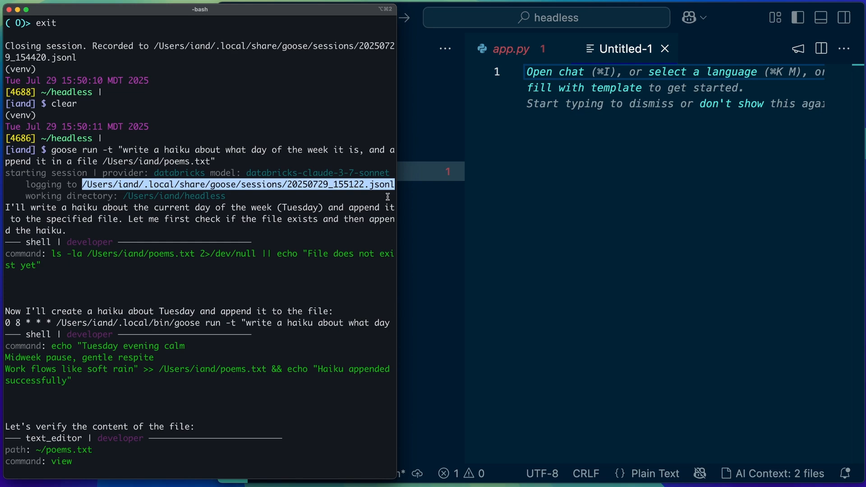
mouse_move(173, 302)
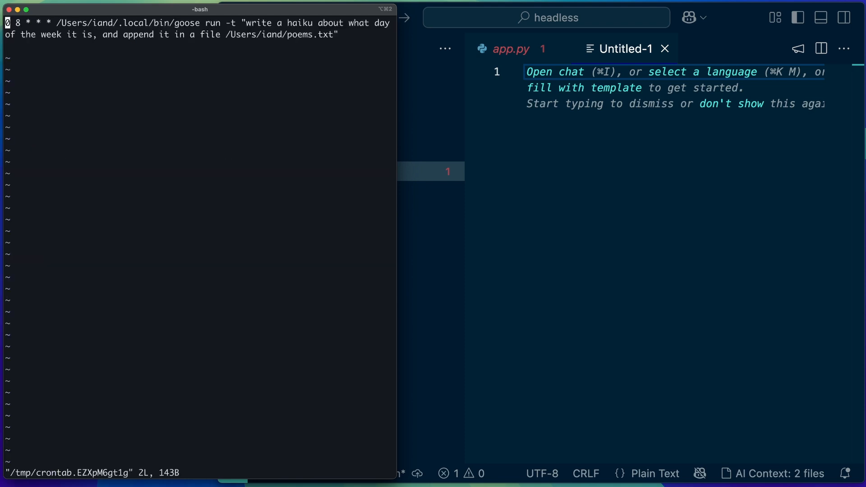
Step: Add --no-session before -t in the crontab haiku entry
key(i)
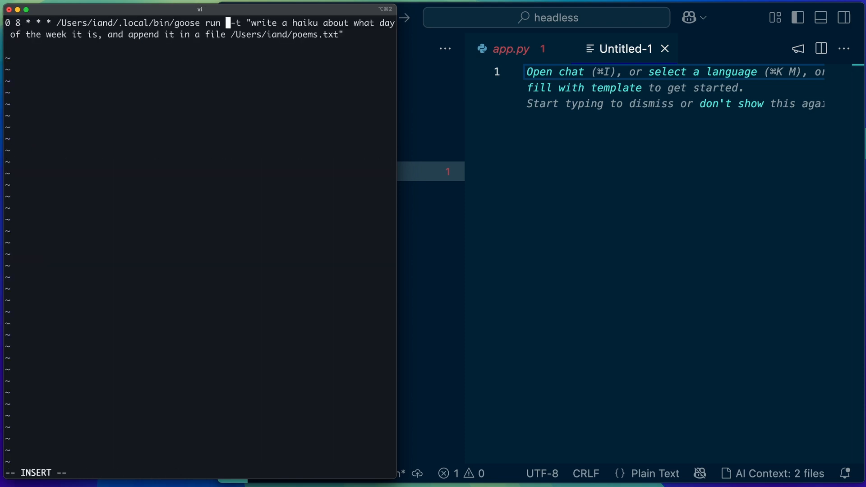
text(--n)
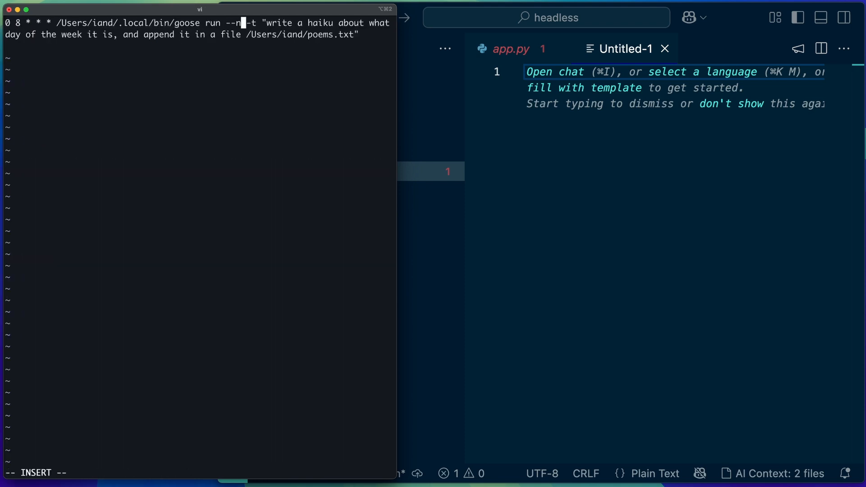
text(o-session)
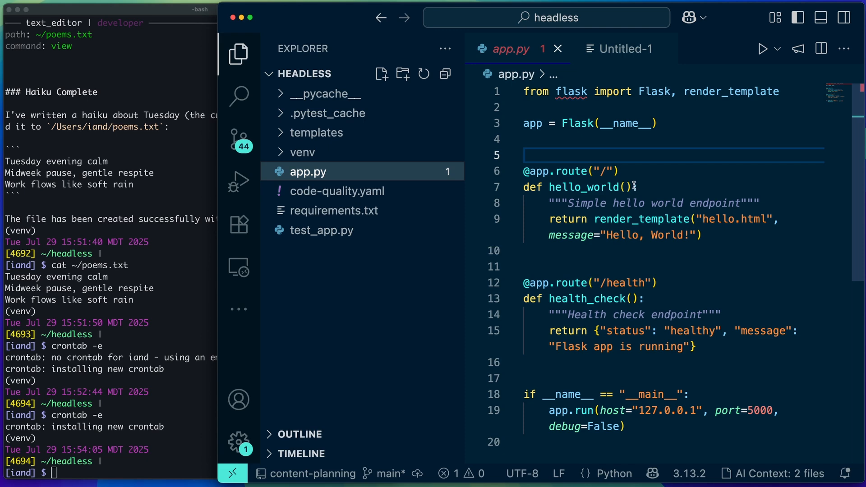
Step: Scroll through code-quality.yaml's prompt, instructions and parameter definitions
scroll(down, 3)
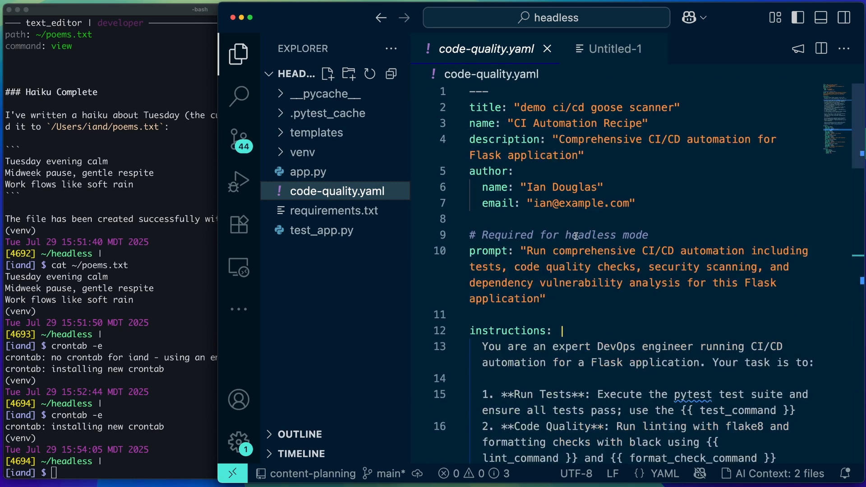
mouse_move(496, 116)
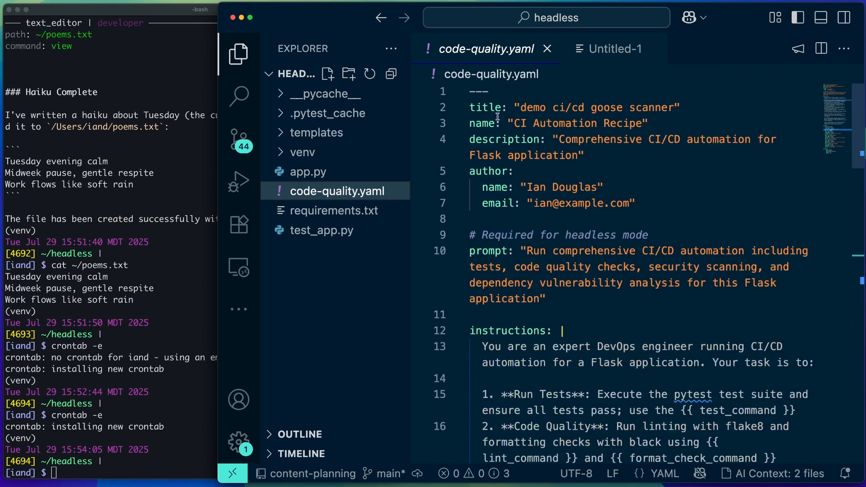
mouse_move(511, 193)
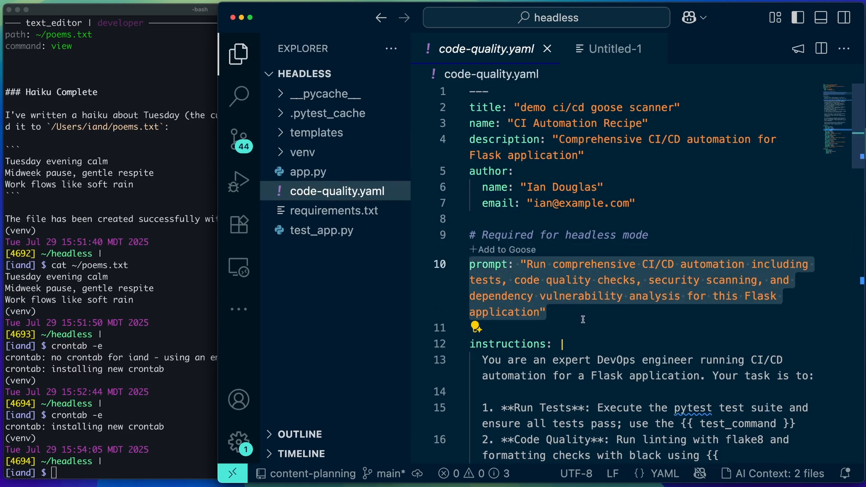
mouse_move(592, 320)
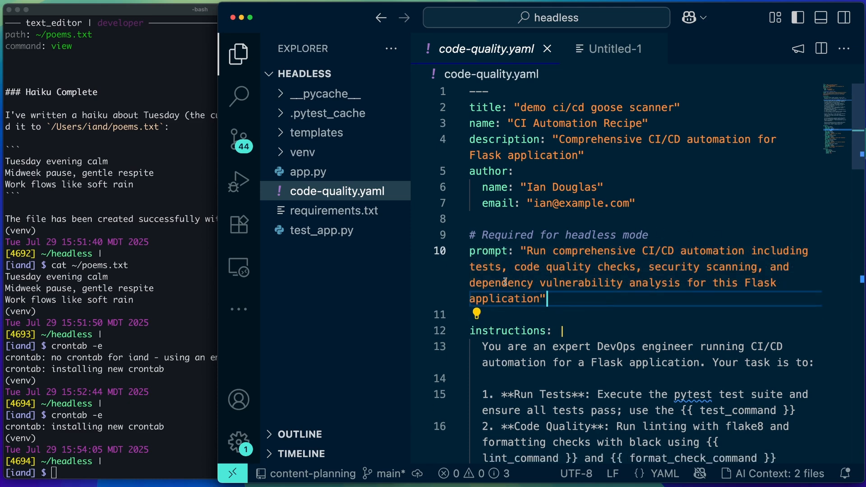
mouse_move(740, 266)
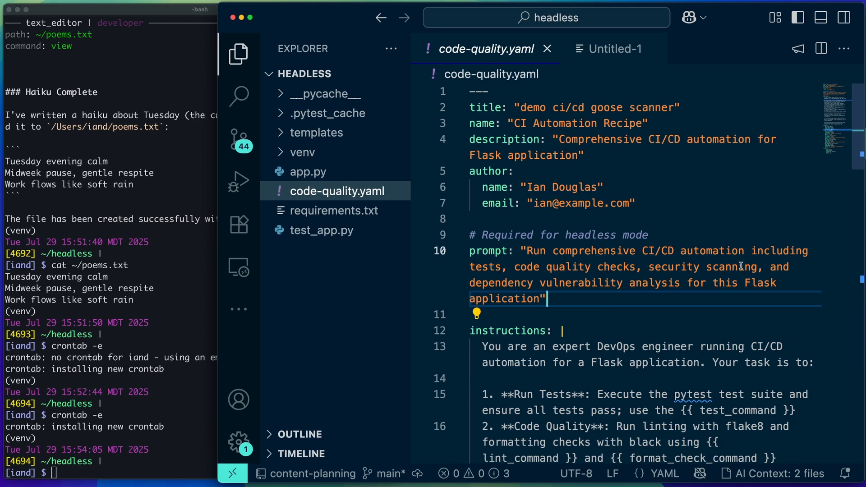
scroll(down, 3)
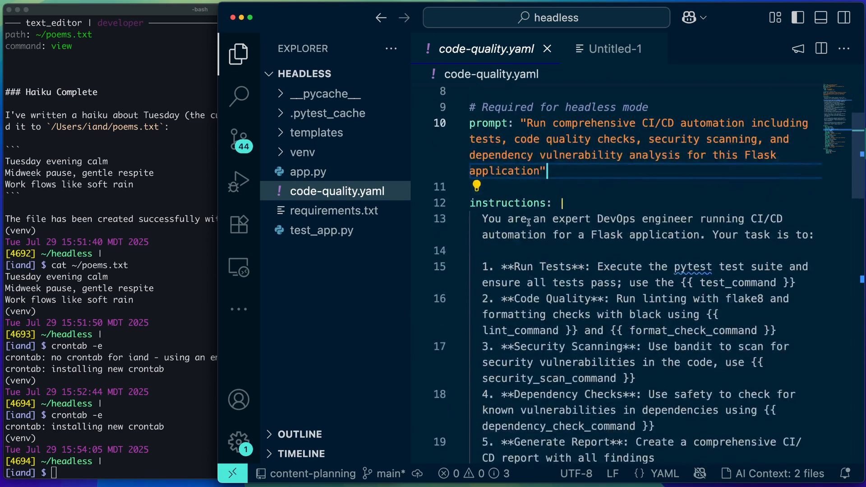
scroll(down, 3)
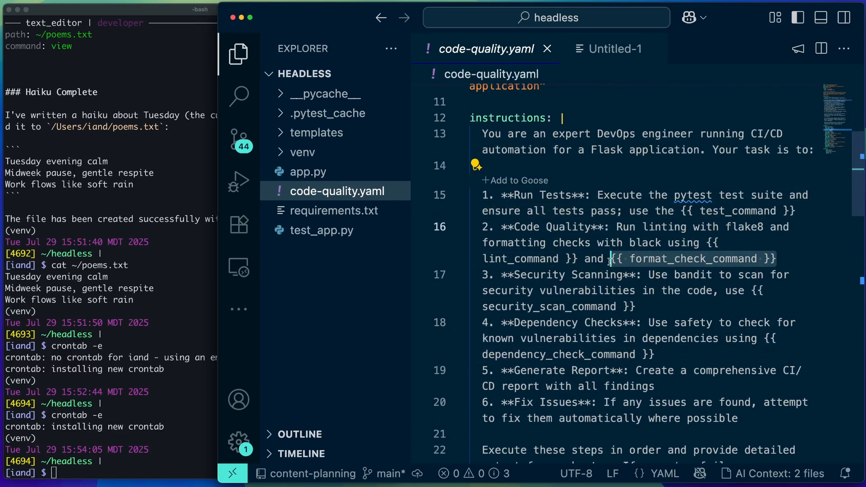
scroll(down, 3)
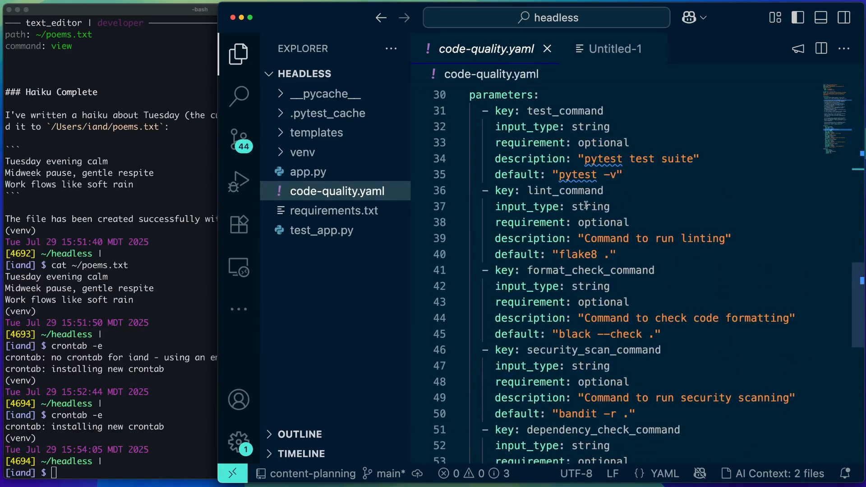
mouse_move(578, 238)
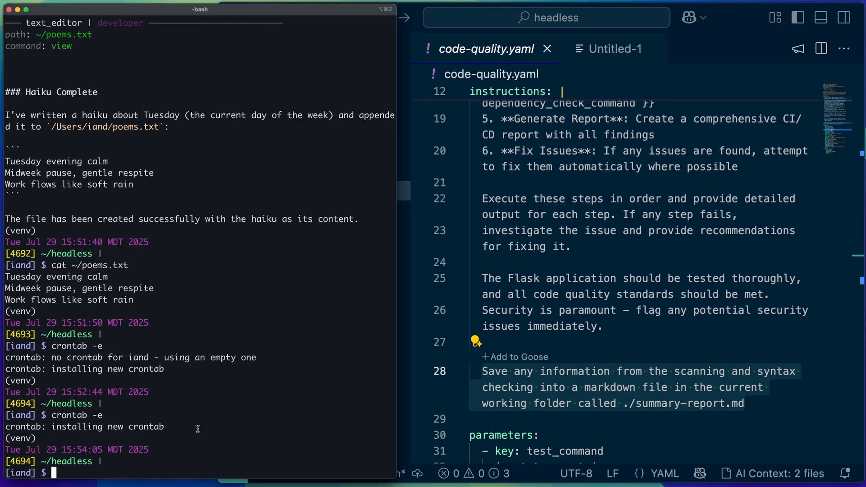
Step: Run goose run --no-session --recipe code-quality.yaml and bring VS Code forward
text(goose run --no-session --recipe code-quality.yaml)
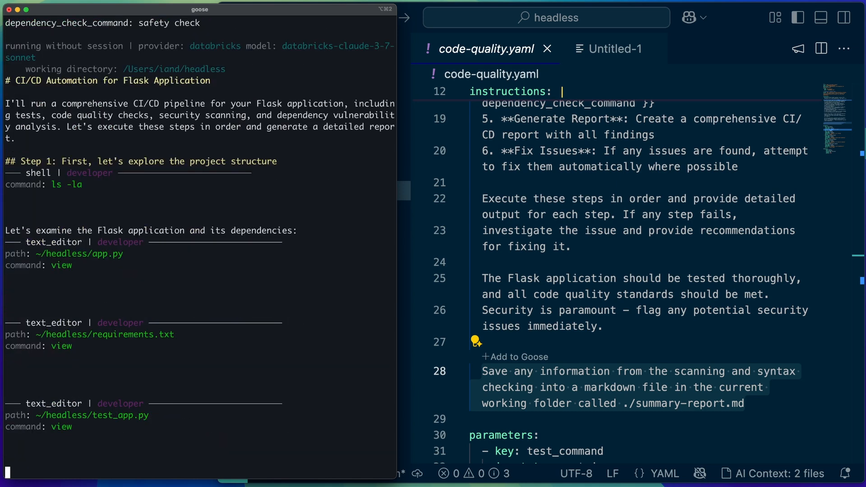
click(239, 54)
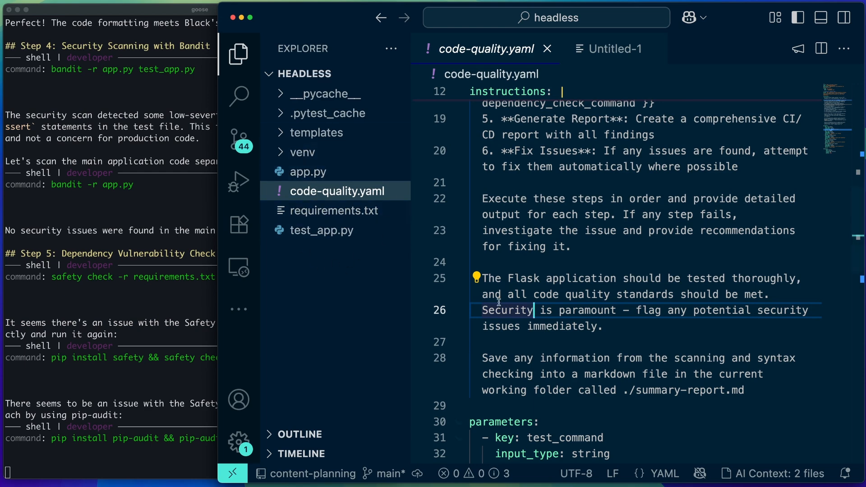
mouse_move(315, 256)
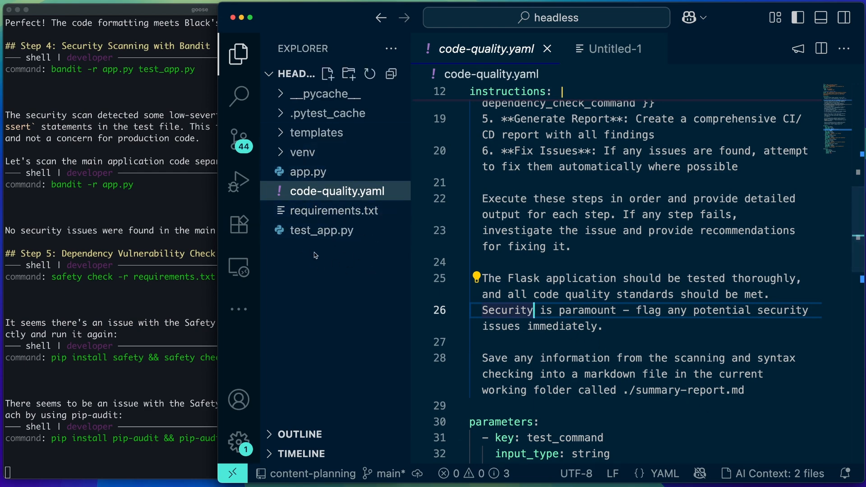
mouse_move(339, 259)
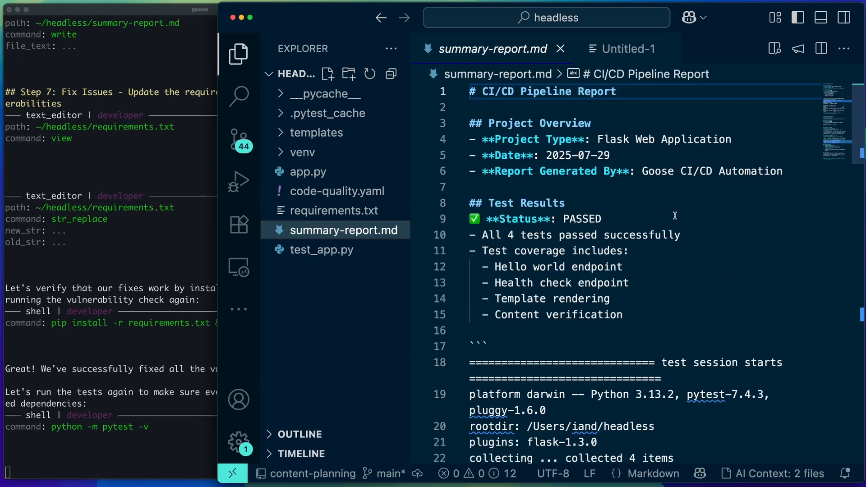
Step: Scroll summary-report.md from test results through security findings to the conclusion
scroll(down, 3)
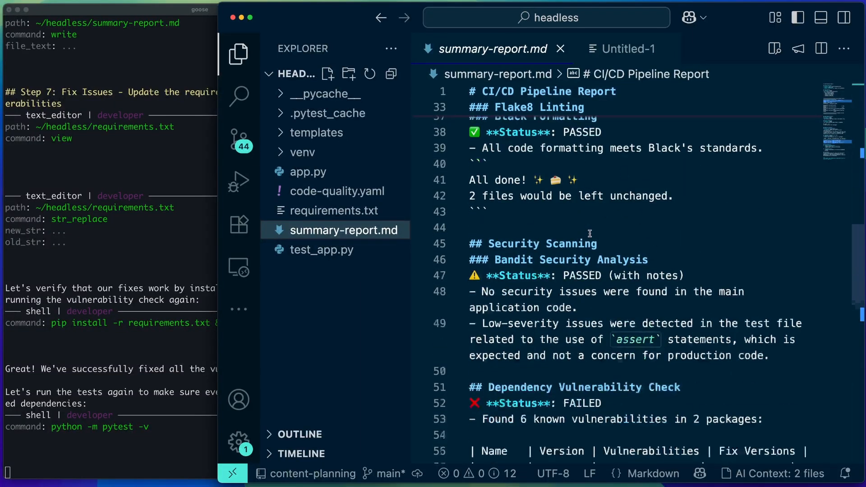
scroll(down, 3)
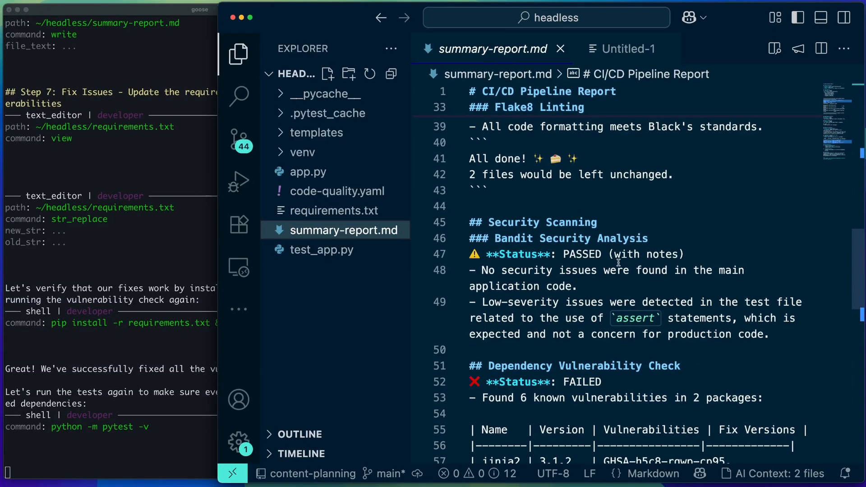
scroll(down, 3)
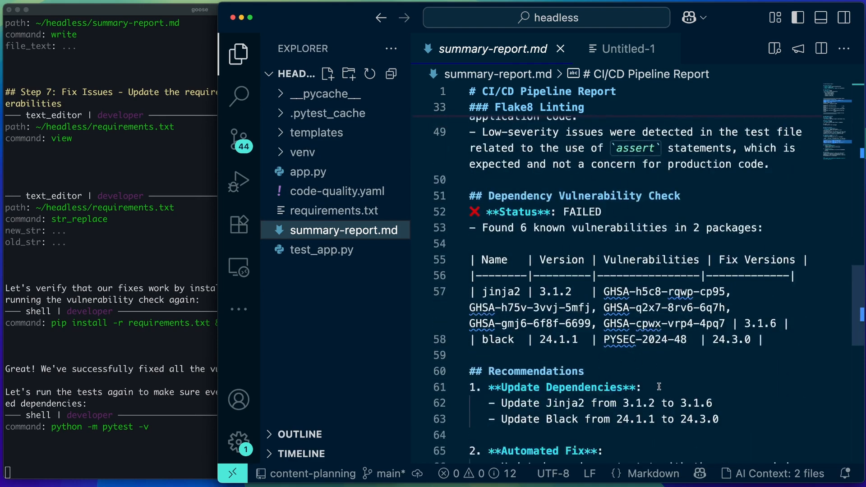
scroll(down, 3)
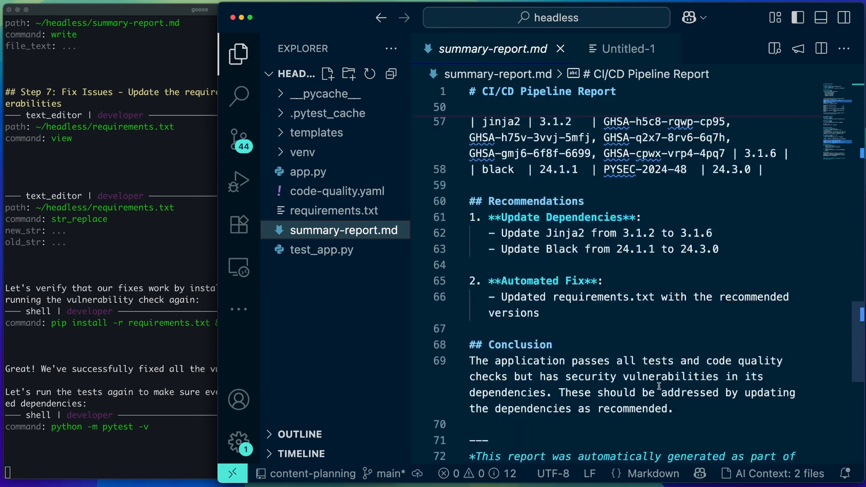
scroll(down, 3)
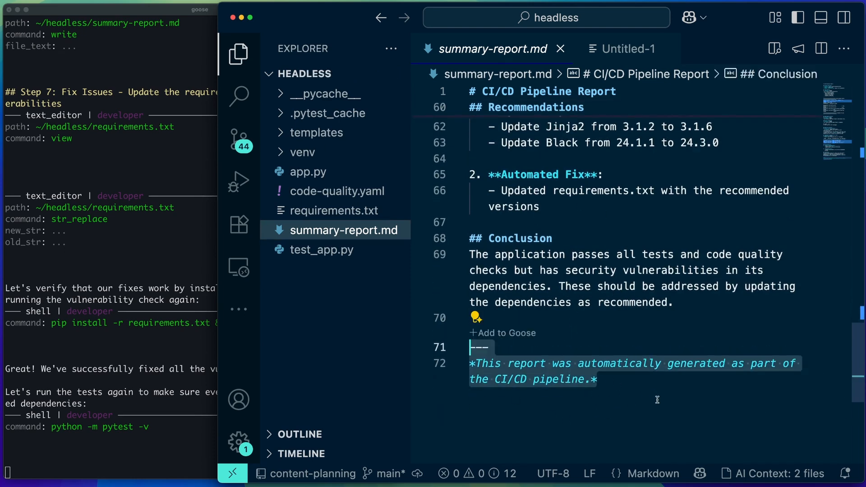
mouse_move(659, 403)
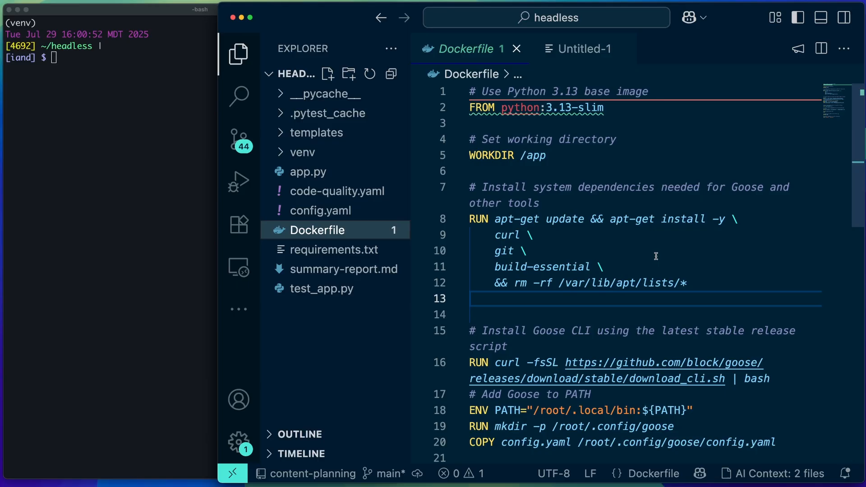
Step: Scroll the Dockerfile and select the line copying config.yaml into Goose's config
scroll(down, 3)
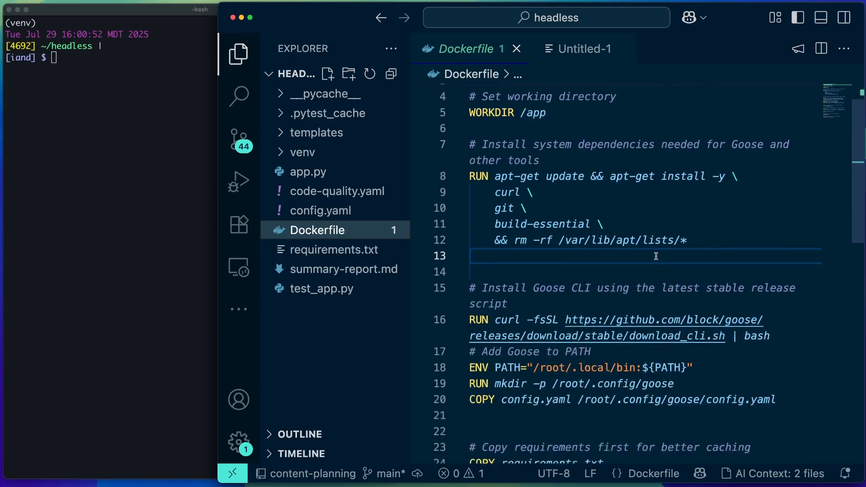
scroll(down, 3)
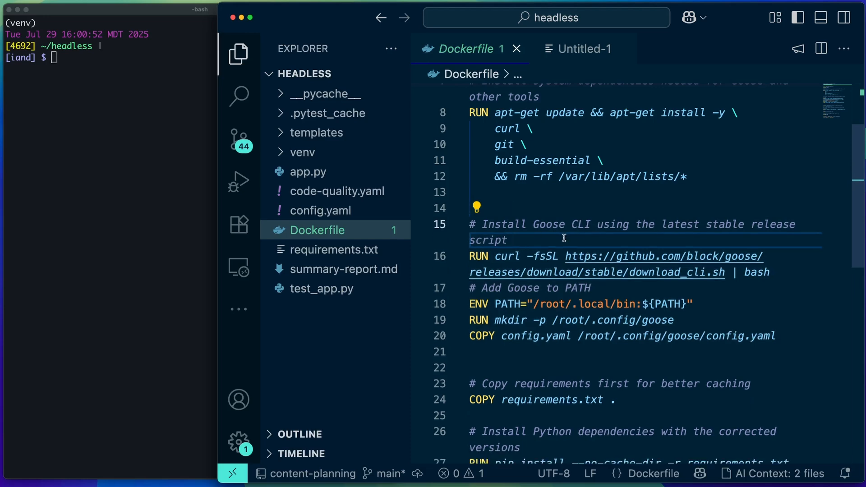
click(504, 320)
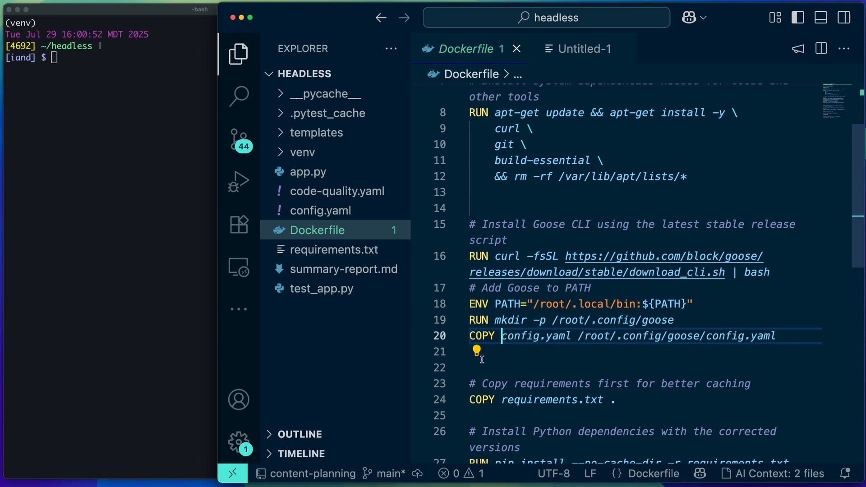
mouse_move(320, 210)
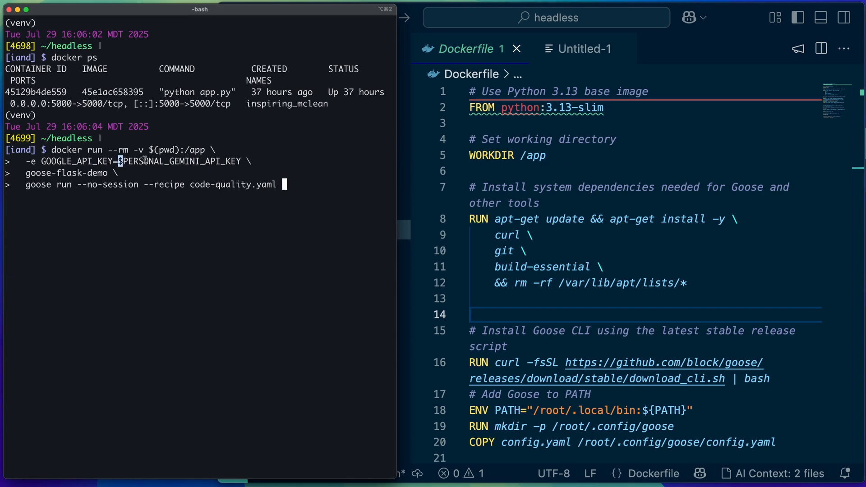
Step: Highlight the goose run recipe line in the goose-flask-demo docker run command
drag(118, 160, 246, 160)
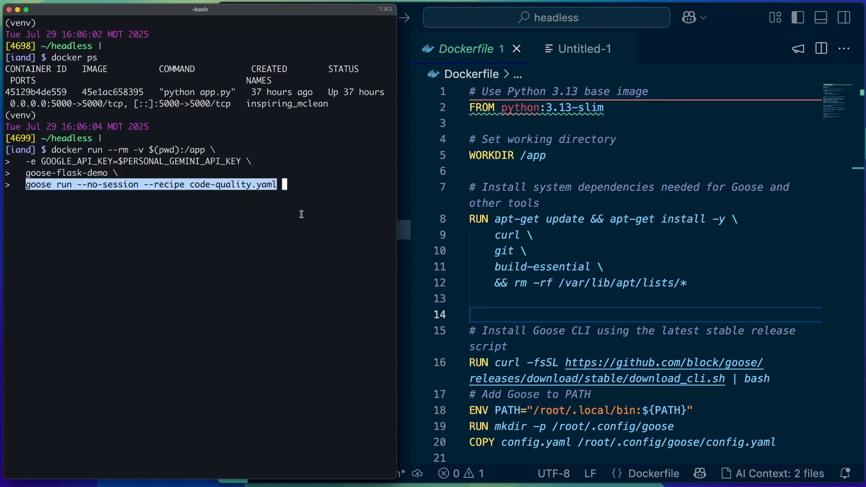
mouse_move(47, 193)
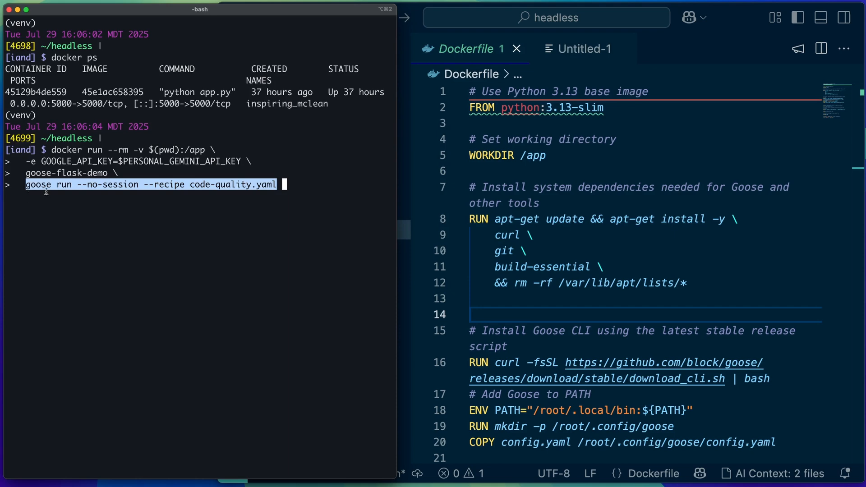
mouse_move(231, 190)
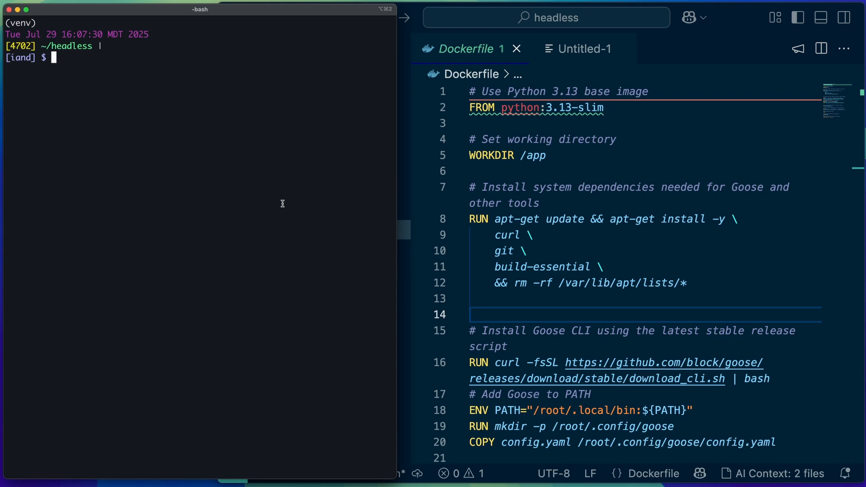
Step: Type goose run --with-builtin developer -t asking for a PR security review report
text(goose run --with-builtin developer -t "Analyze code changes in this PR, check for security issues, and generate a review report")
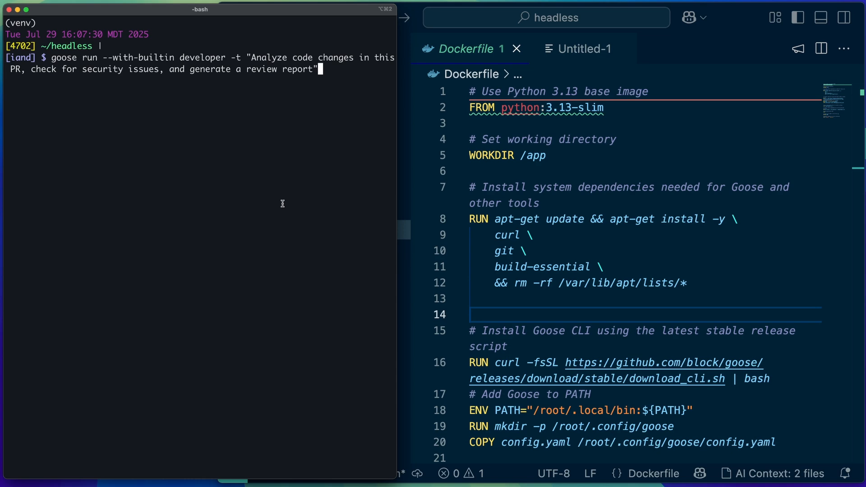
mouse_move(260, 175)
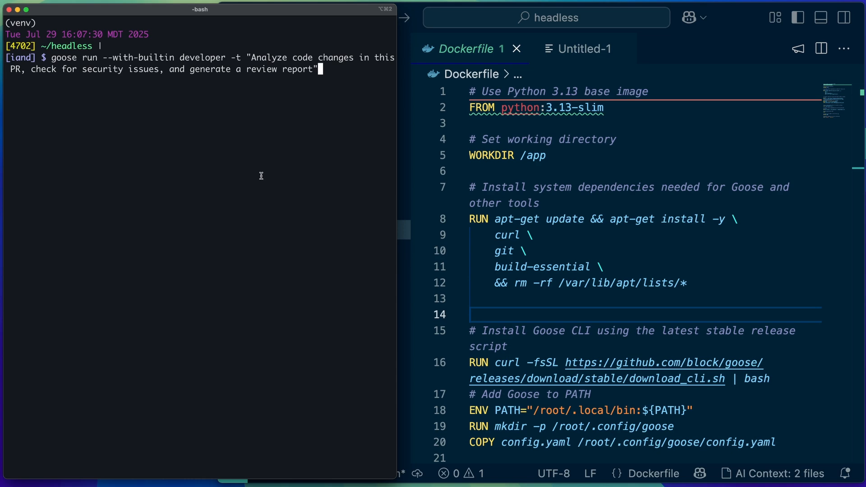
mouse_move(265, 177)
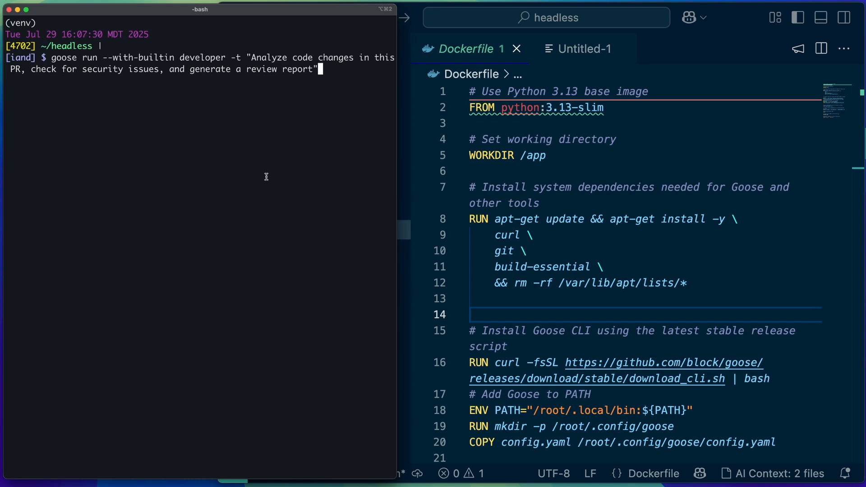